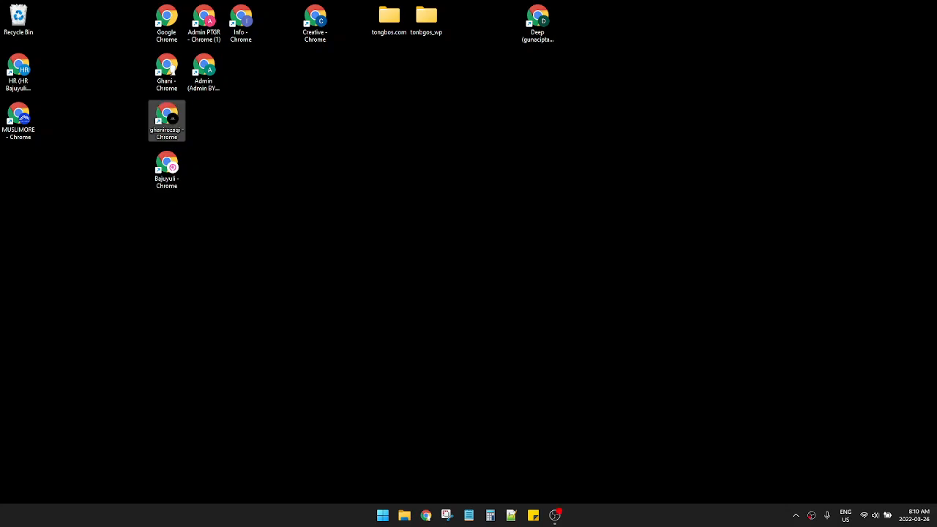
Step: Launch Task Manager by searching 'task manager' from the Start menu
click(383, 516)
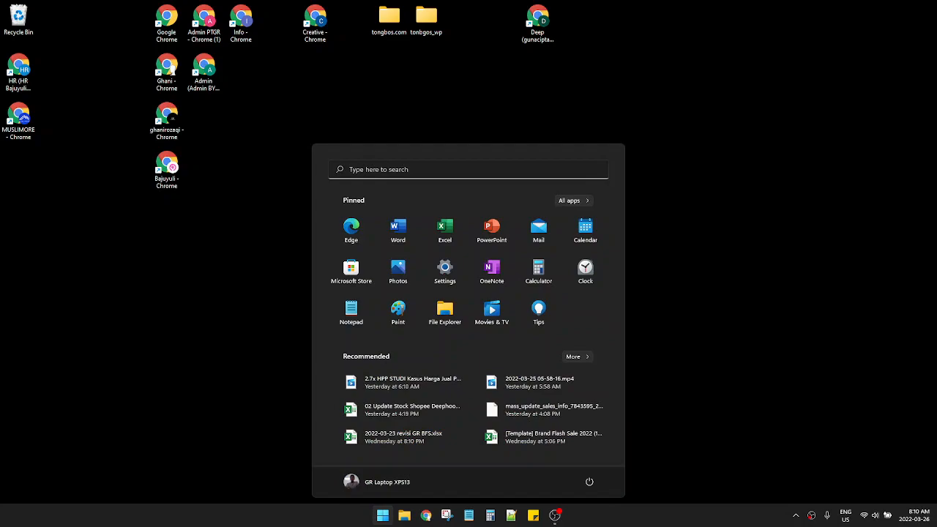
text(task manager)
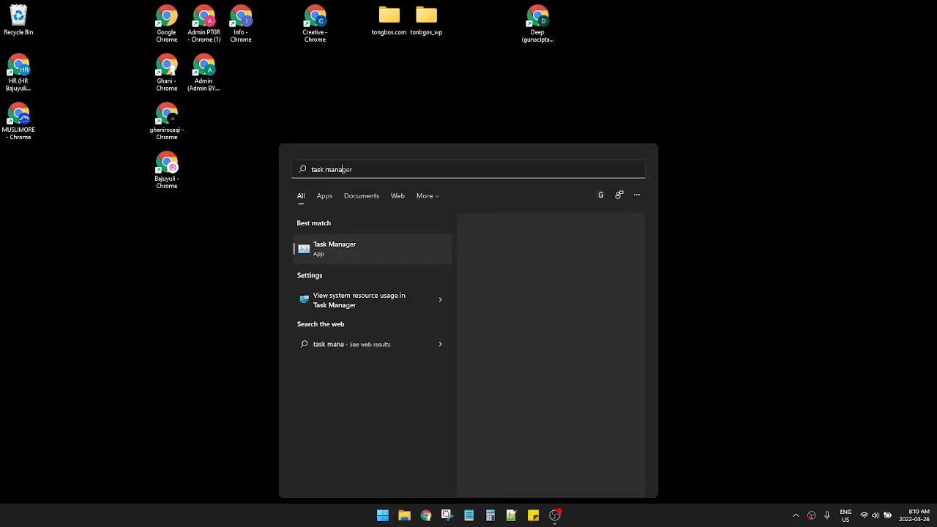
click(335, 248)
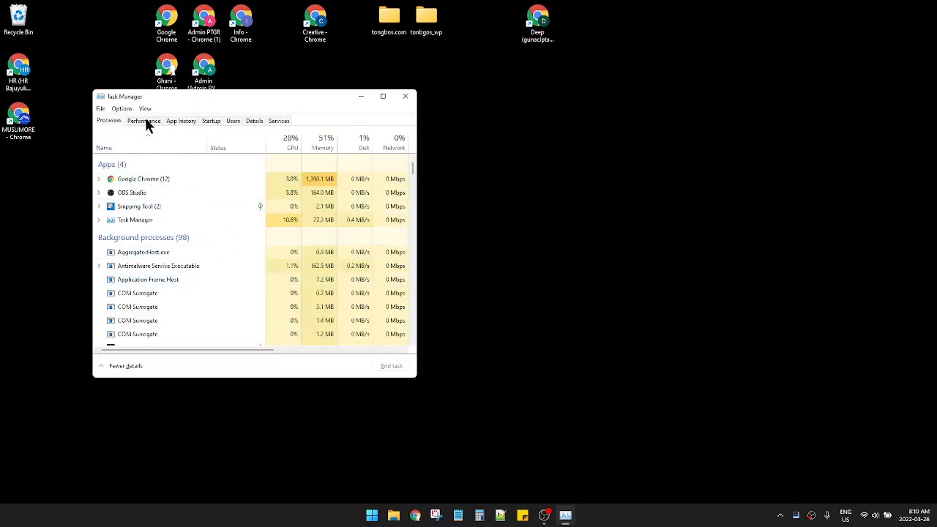
Step: View the Performance tab graphs, briefly open Resource Monitor, then return to CPU view
click(144, 121)
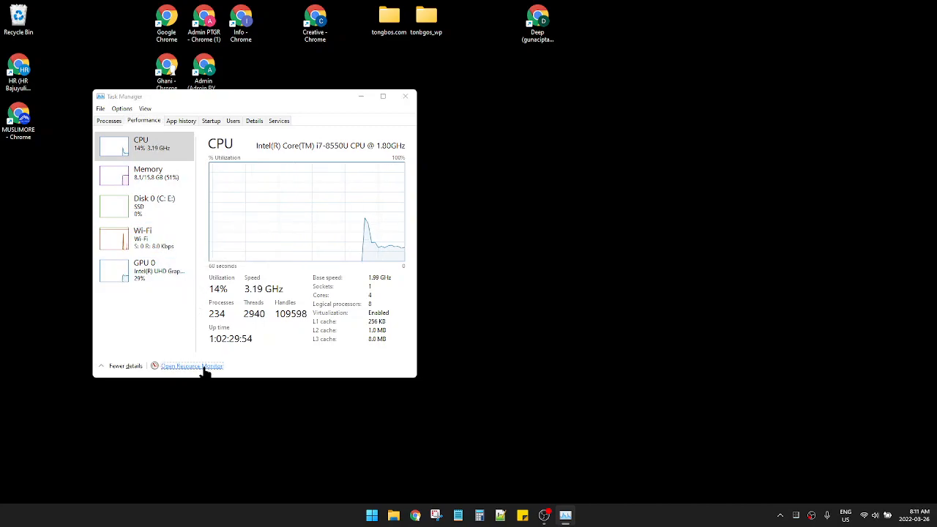
click(191, 365)
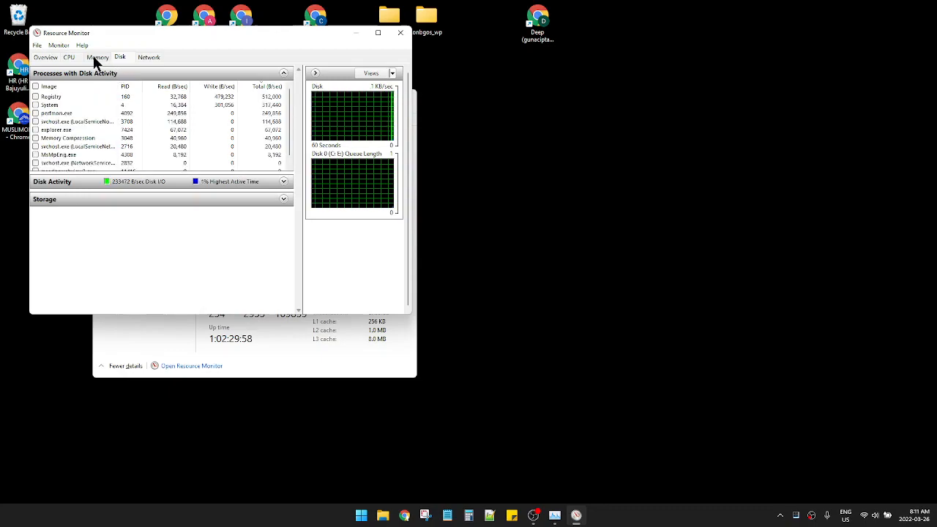
click(69, 57)
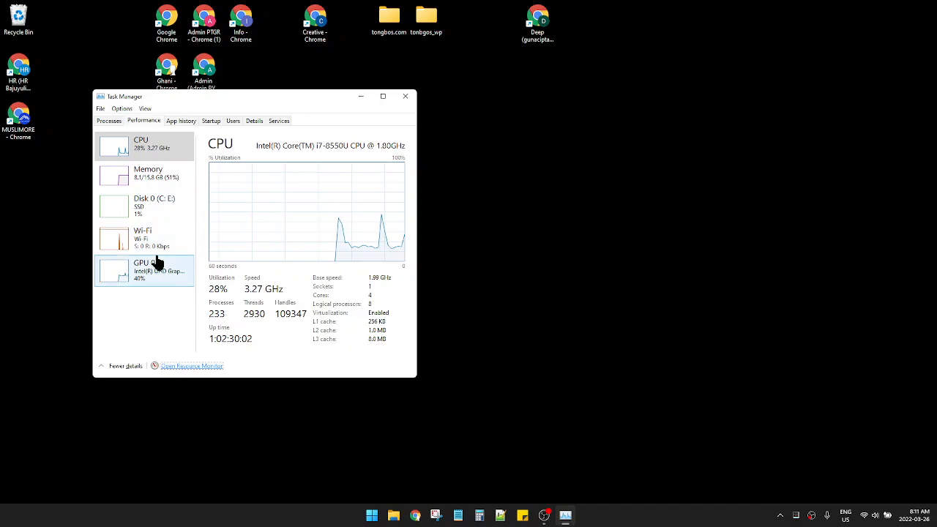
mouse_move(318, 166)
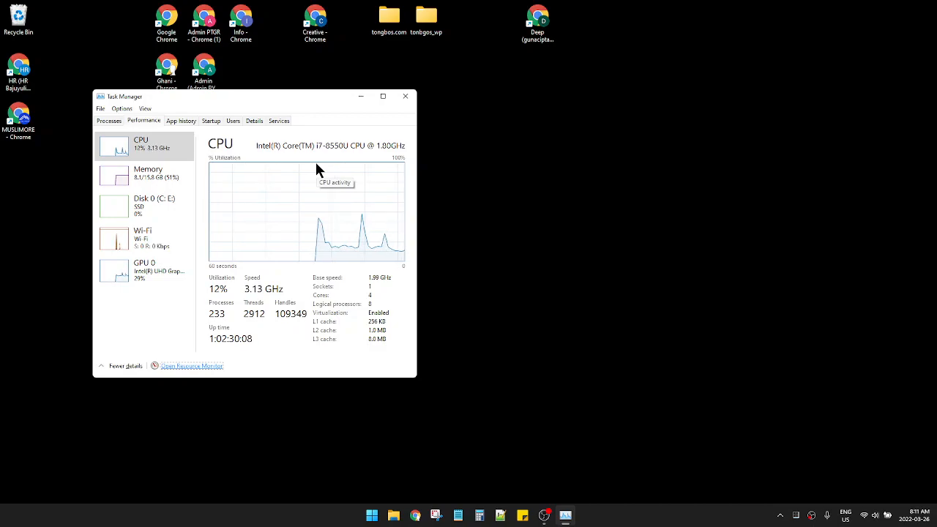
mouse_move(329, 114)
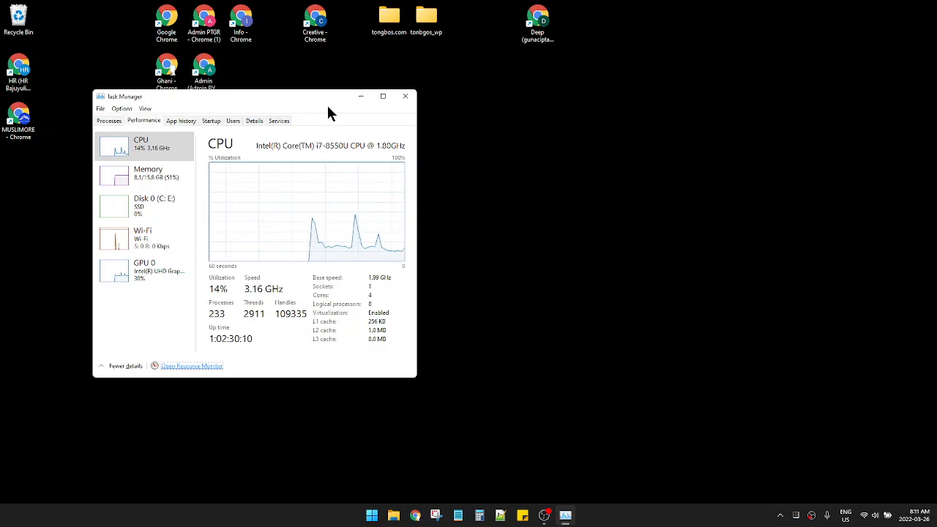
mouse_move(308, 139)
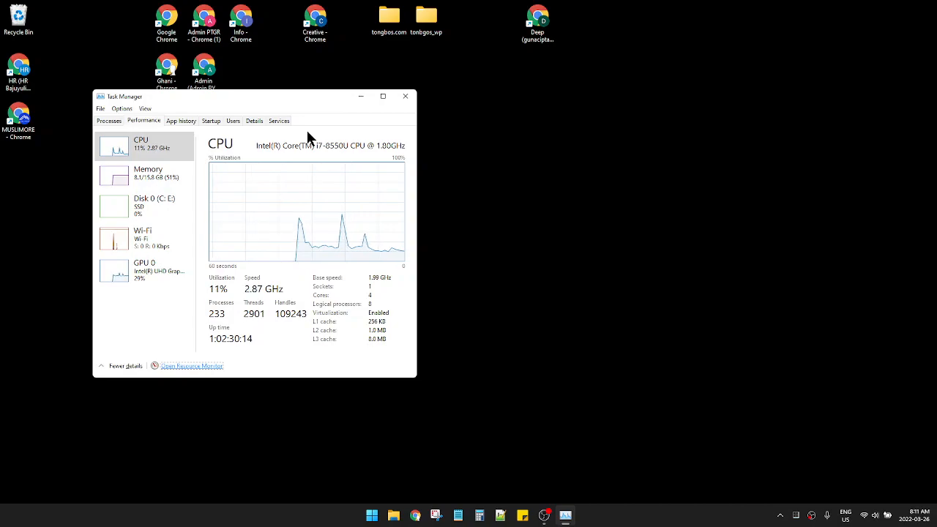
mouse_move(216, 240)
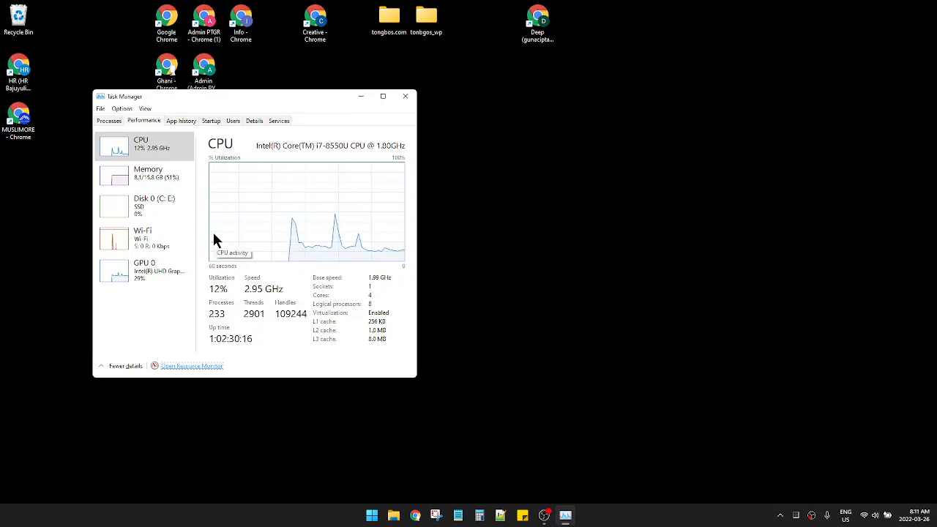
Step: Search 'Xbox Game Bar' from the Start menu
click(371, 515)
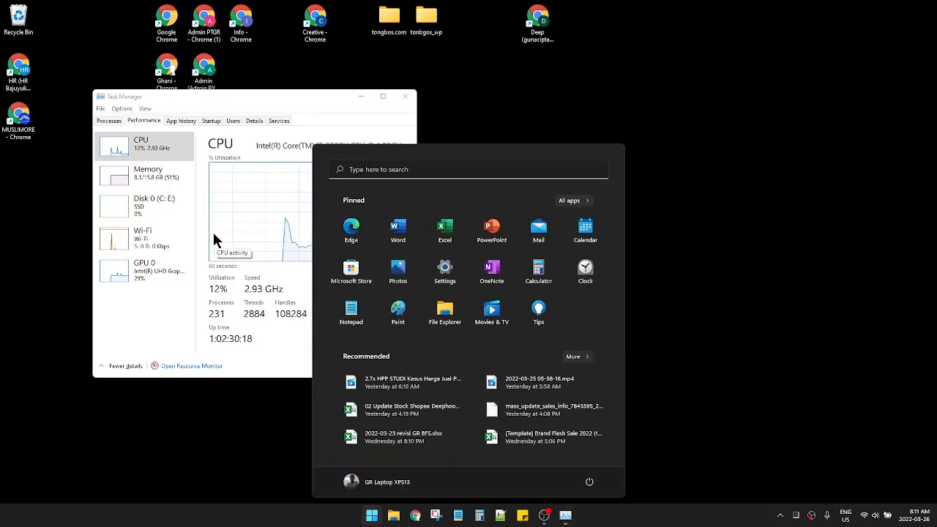
text(Xbox Game Bar)
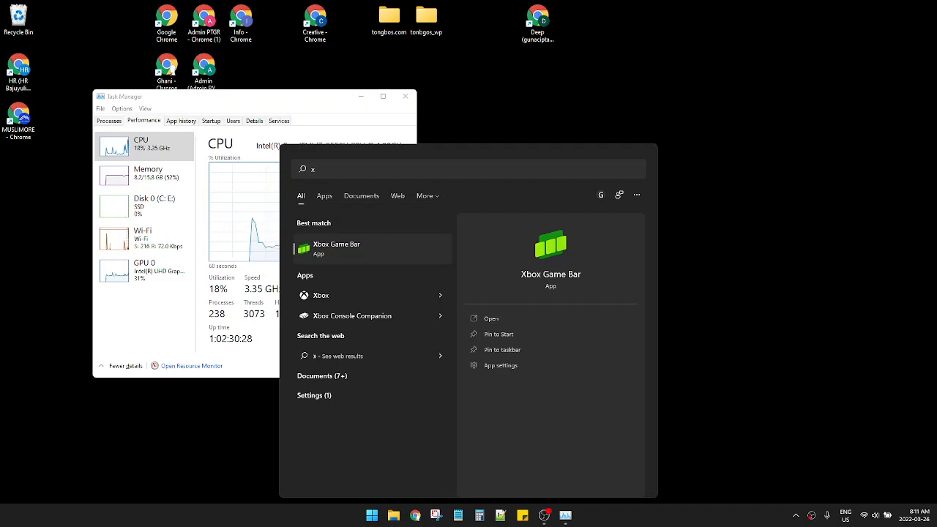
mouse_move(134, 370)
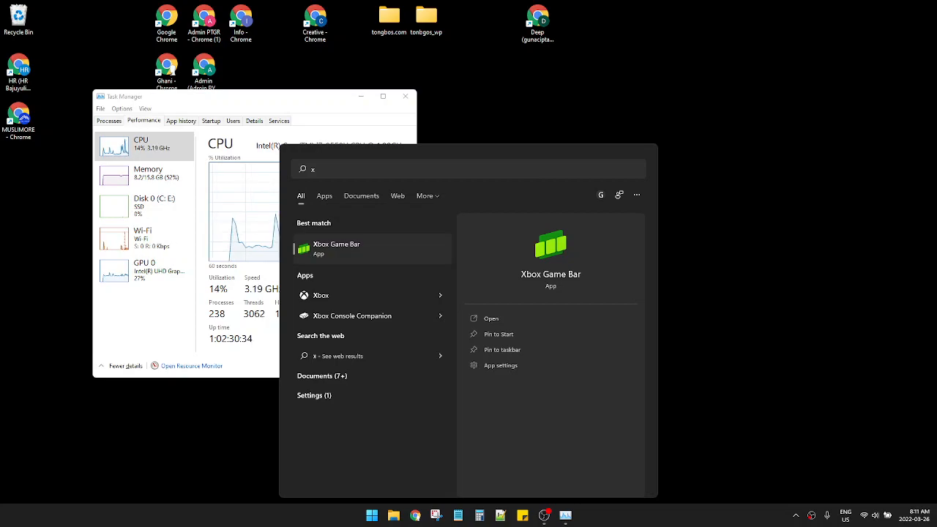
mouse_move(588, 147)
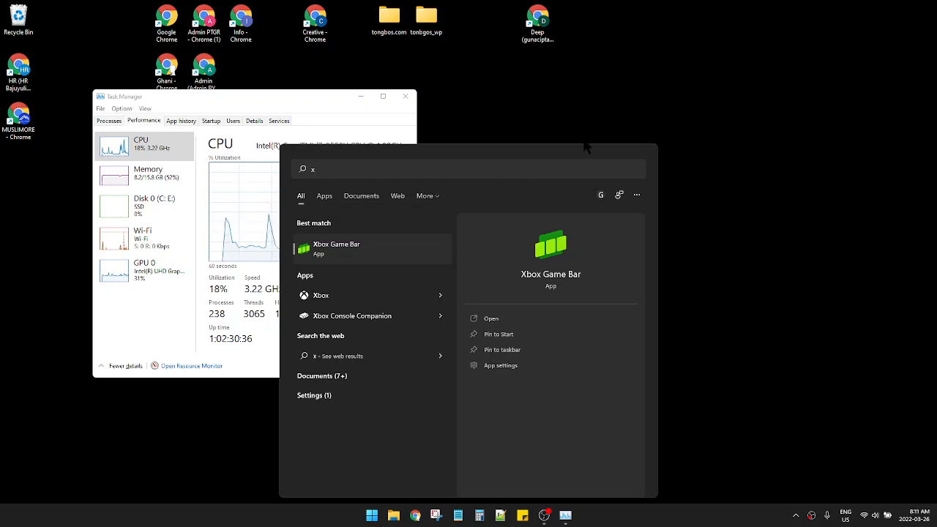